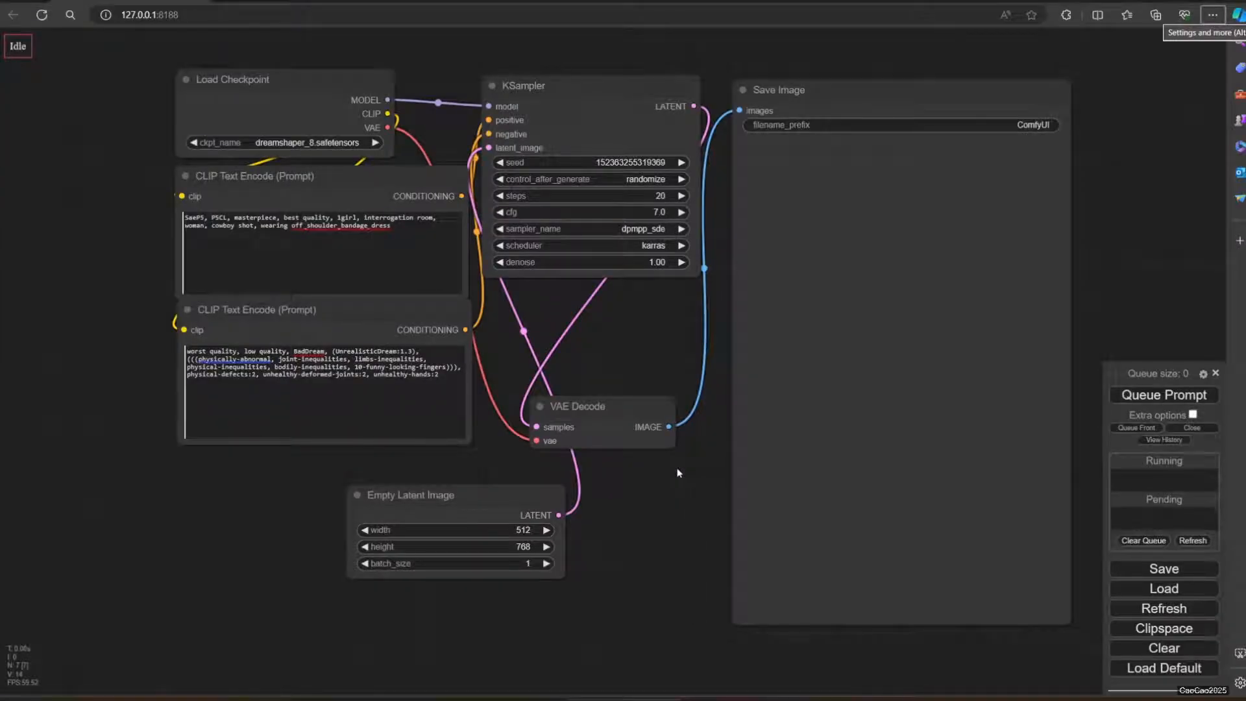
mouse_move(673, 470)
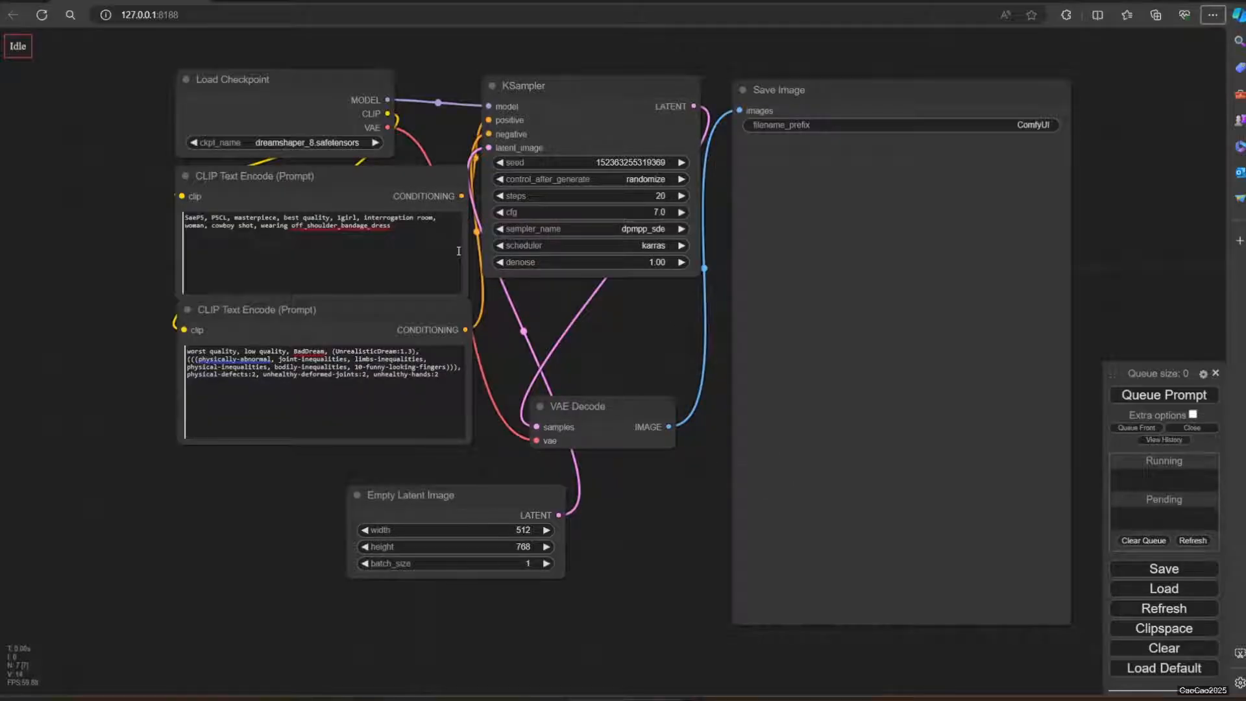
mouse_move(934, 213)
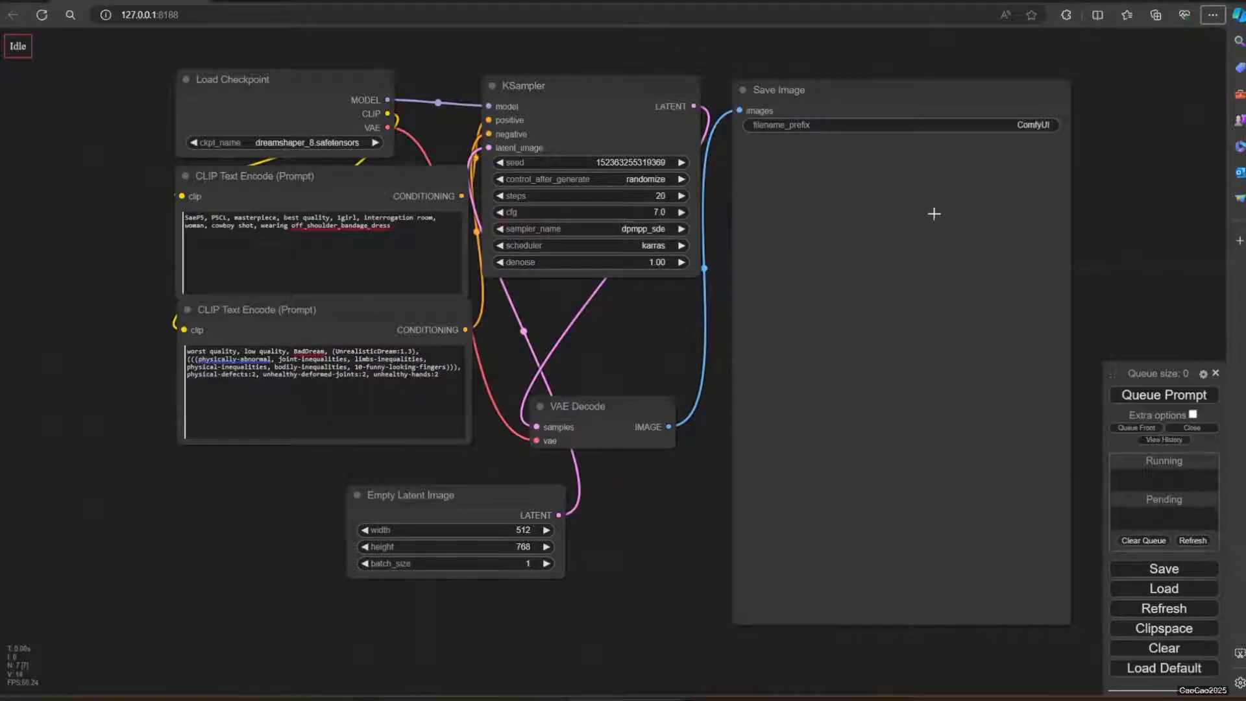
mouse_move(620, 427)
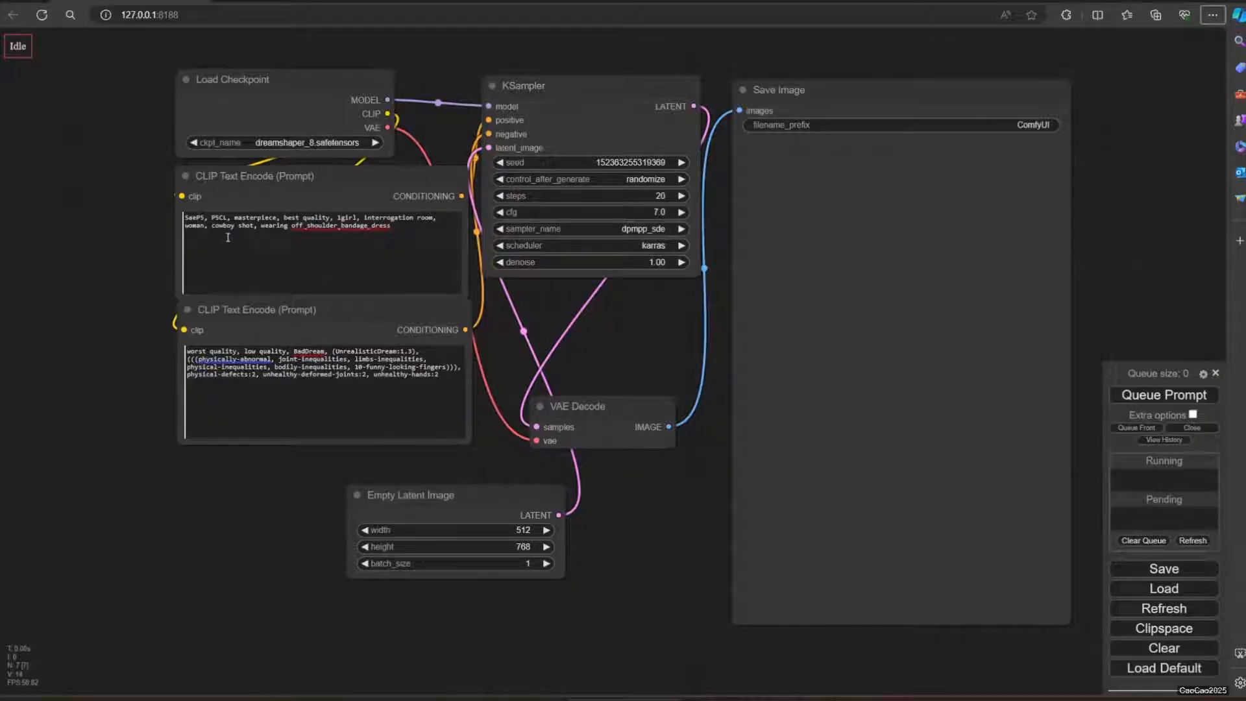
Tidy the prompt nodes, set the KSampler seed to 'fixed', and queue a generation.
left_click_drag(262, 177, 270, 184)
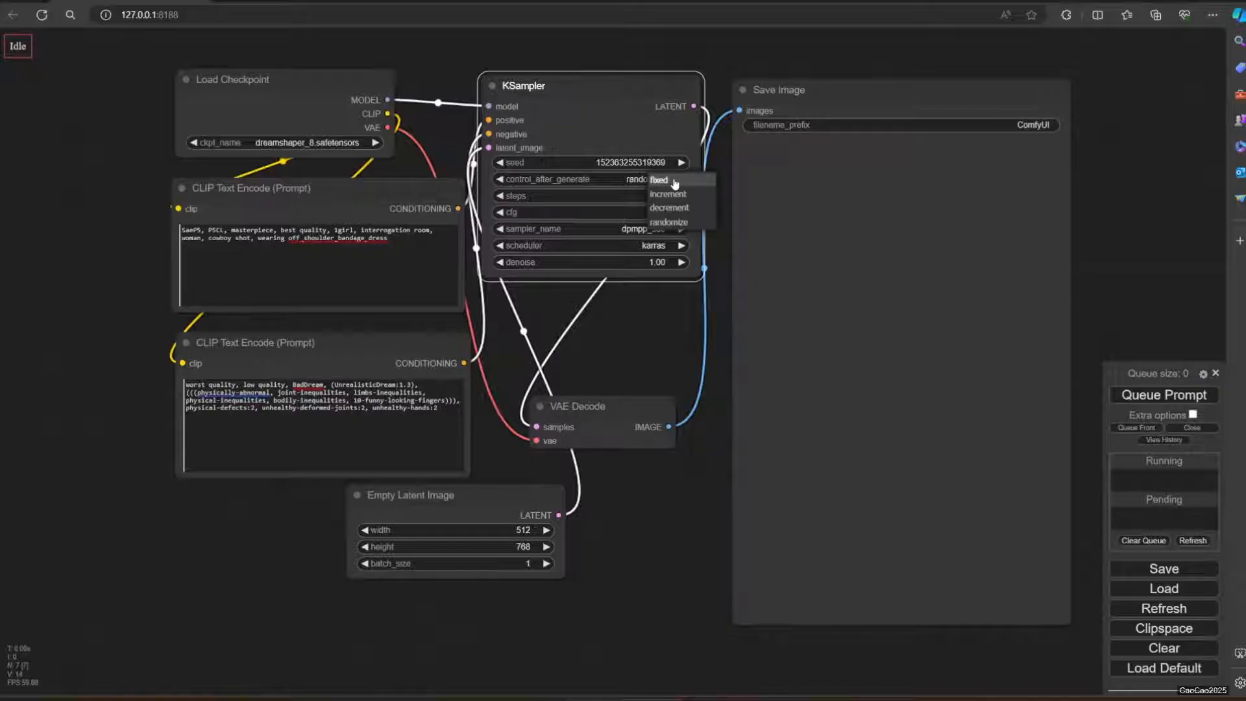
left_click(658, 179)
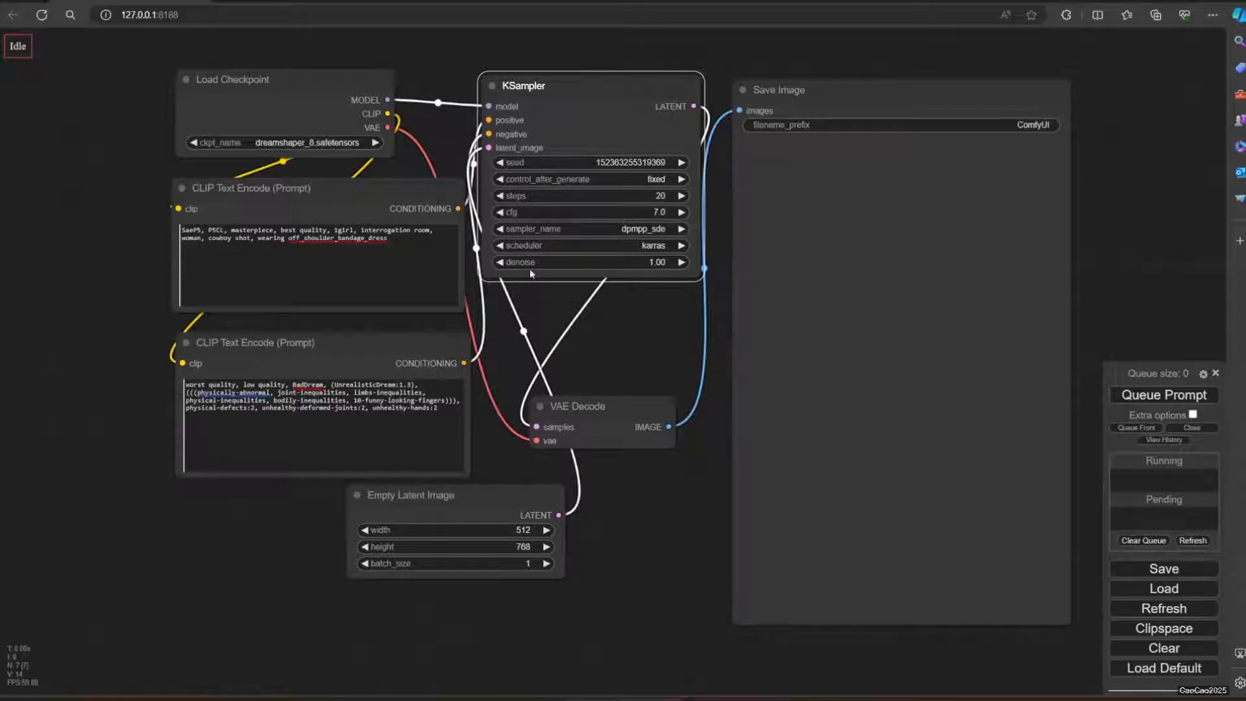
left_click(1163, 395)
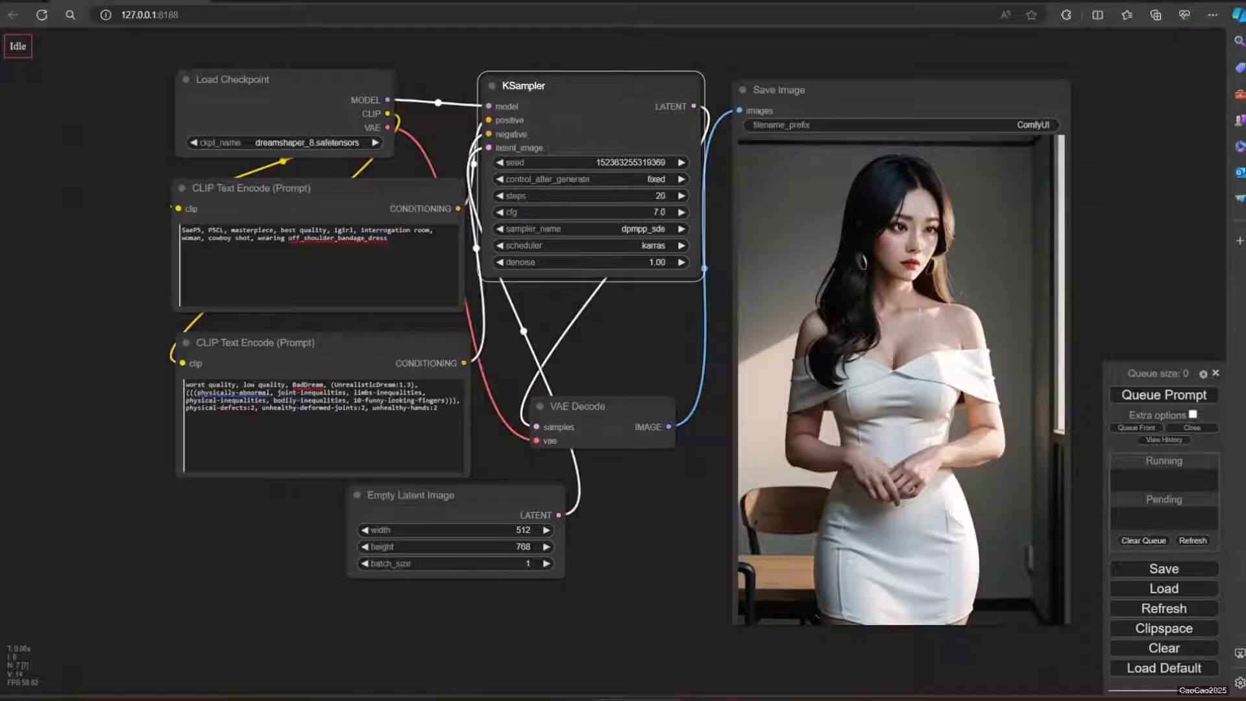
mouse_move(125, 597)
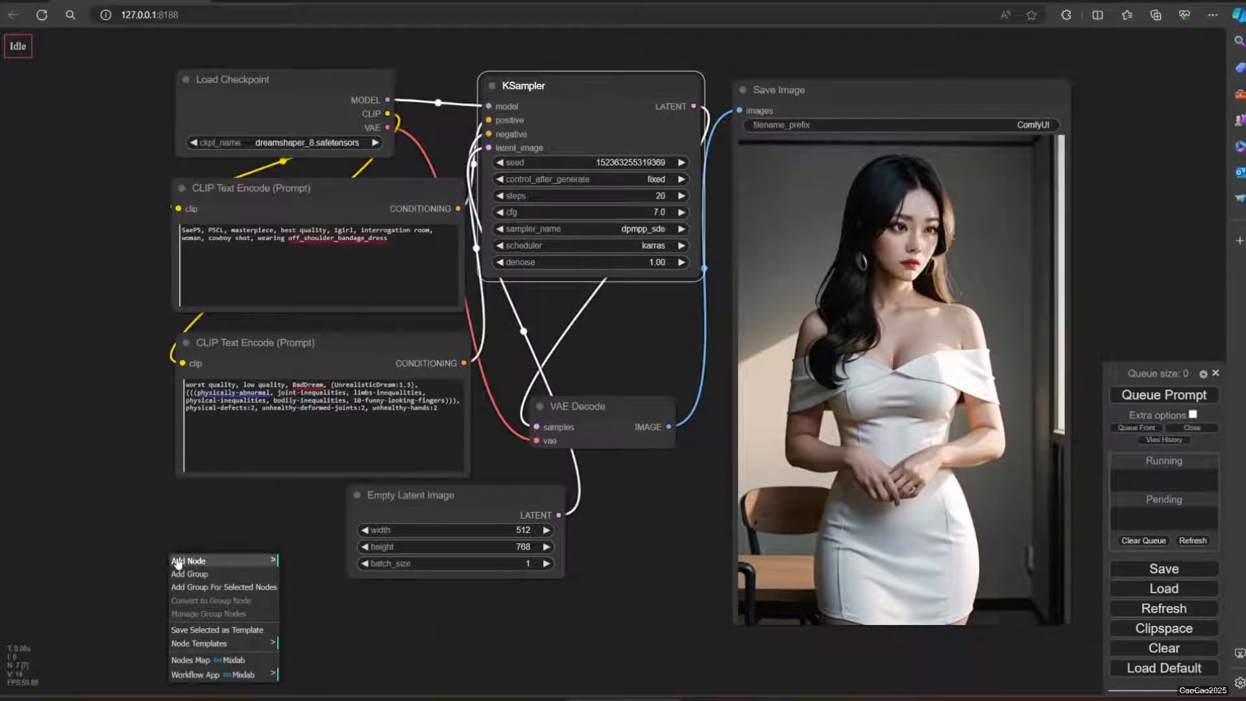
Add a Load LoRA node, rearrange the graph, and wire it into the model chain.
left_click(188, 559)
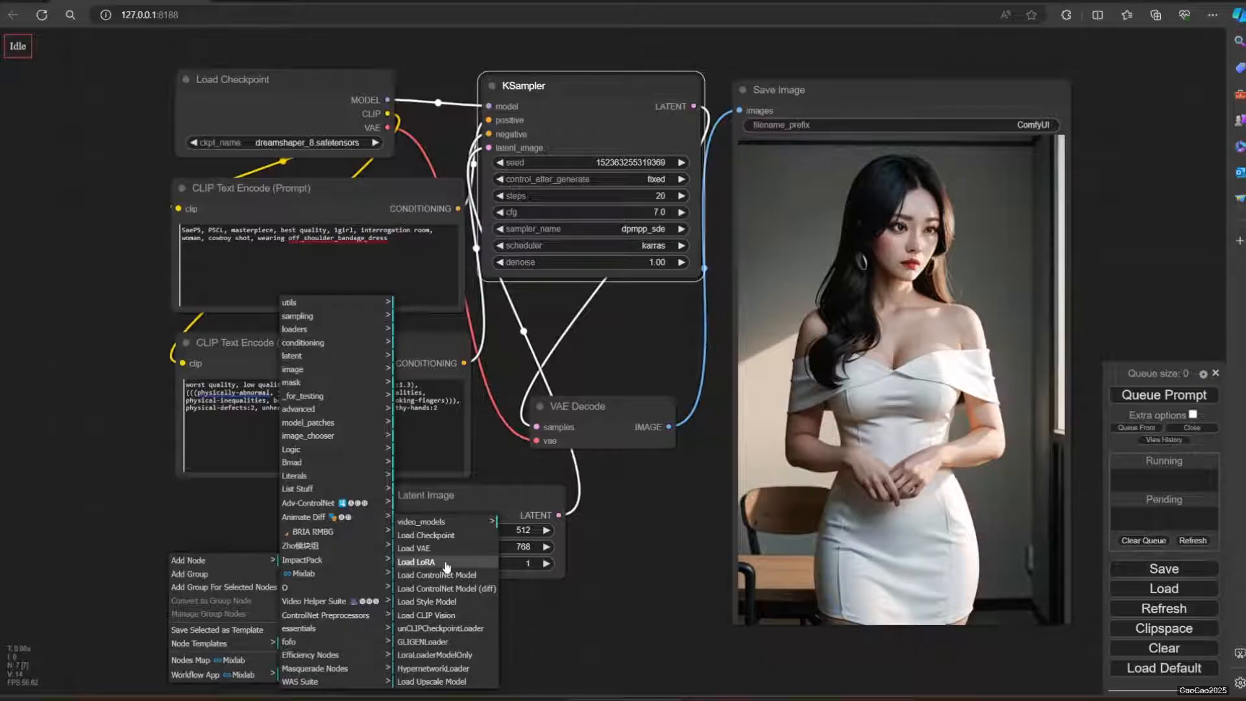
left_click(415, 562)
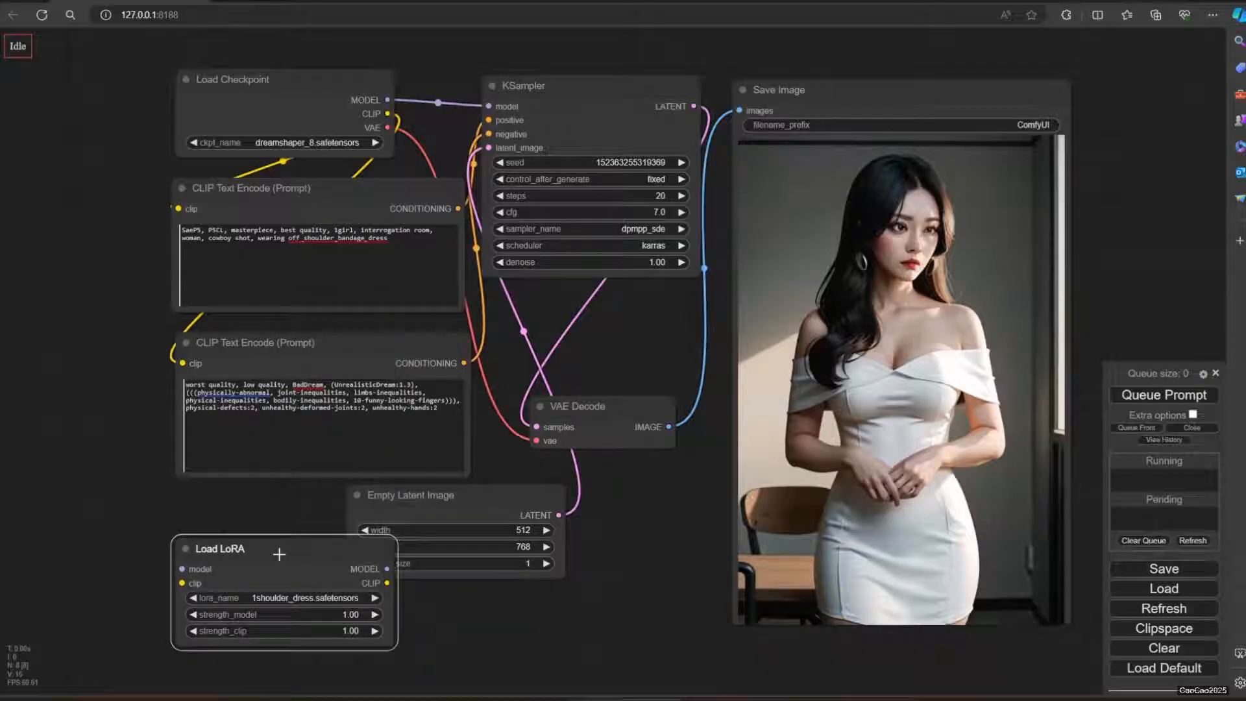
left_click_drag(279, 553, 280, 496)
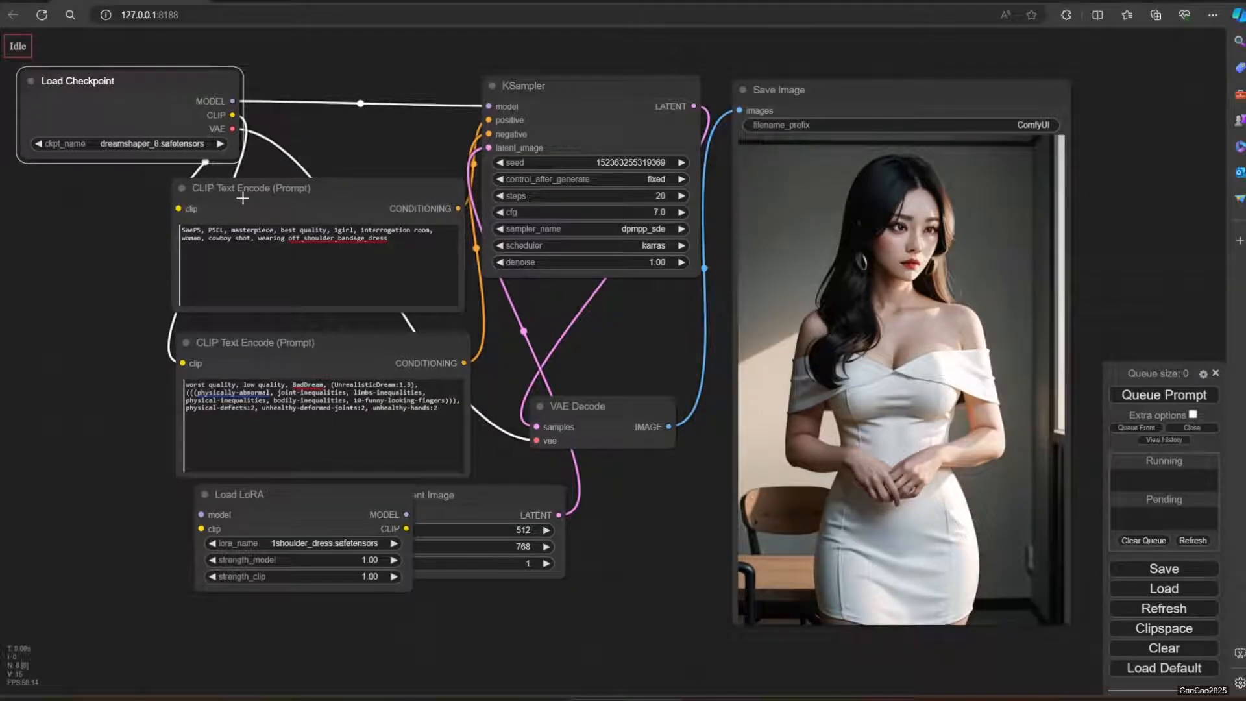
left_click_drag(250, 189, 329, 193)
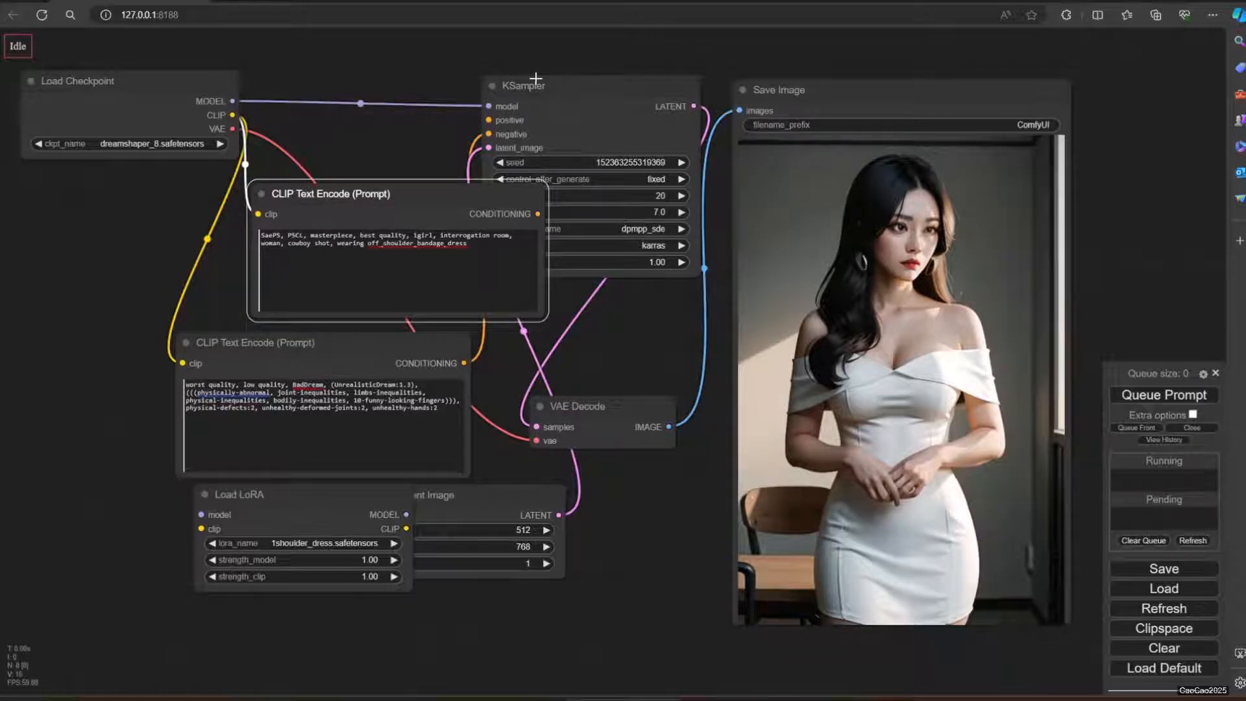
left_click_drag(512, 86, 546, 77)
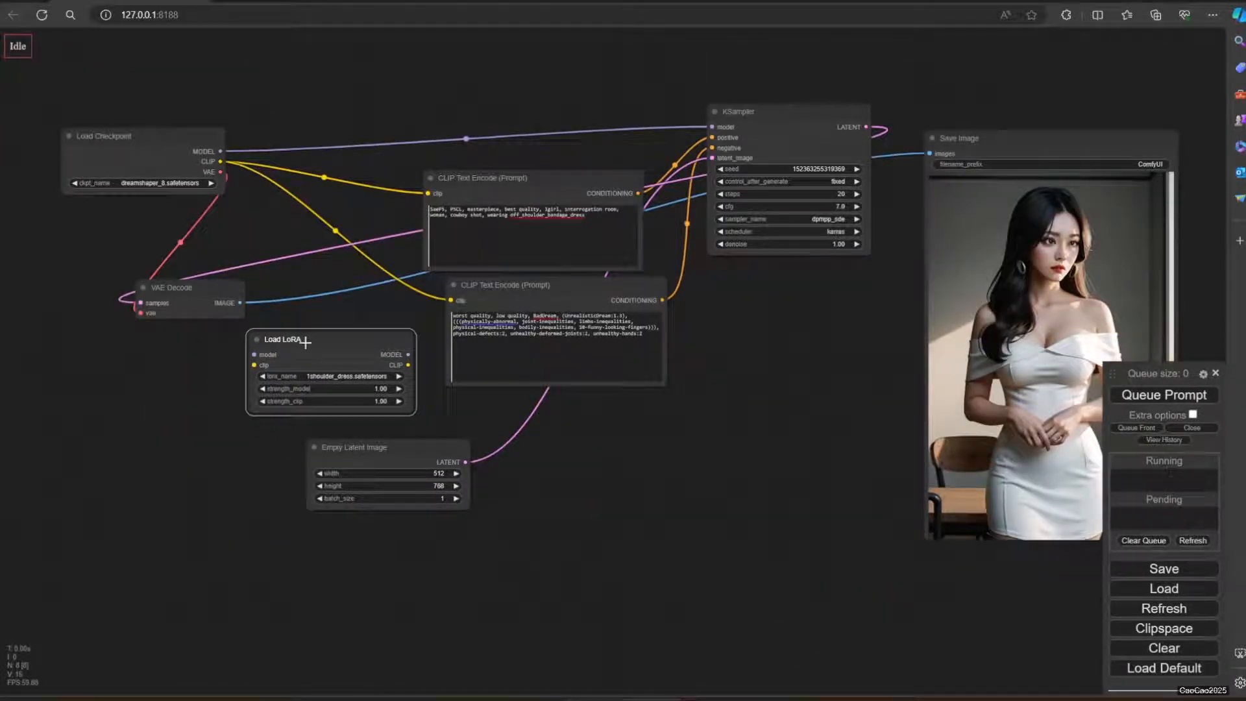
left_click_drag(283, 339, 287, 134)
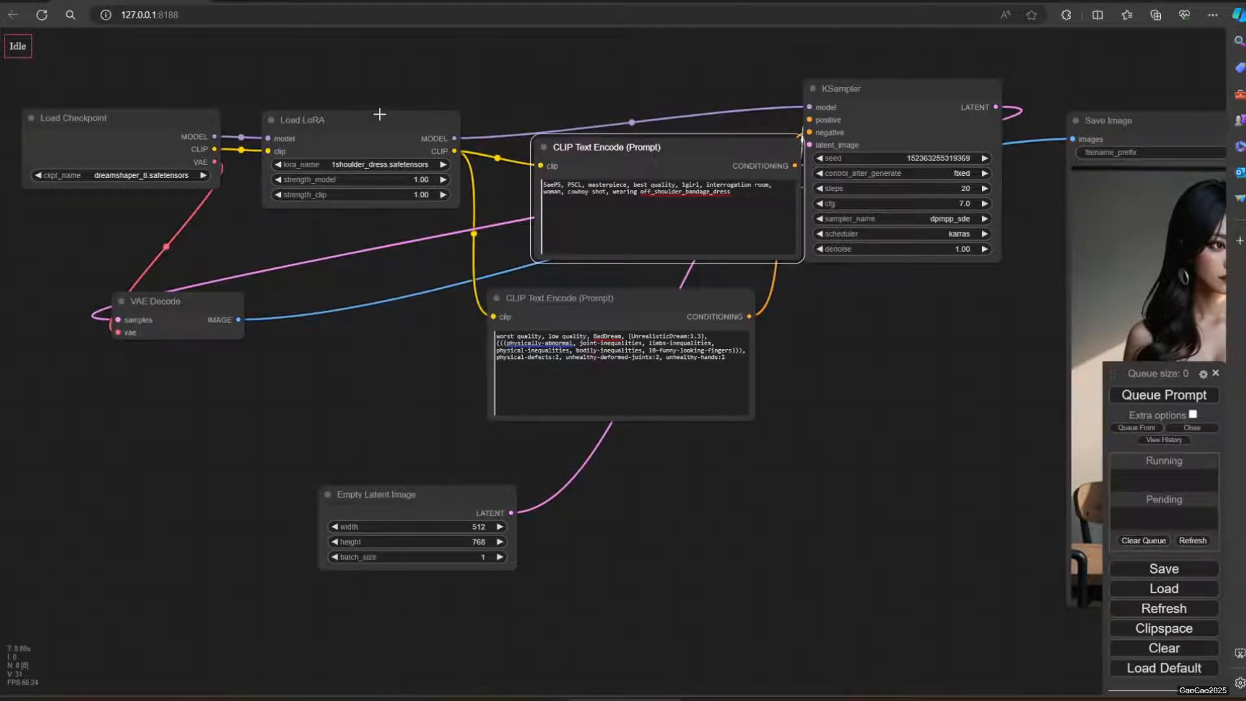
Set the Load LoRA strength_model to 0.5, keeping clip strength at 1.00.
left_click_drag(283, 117, 294, 106)
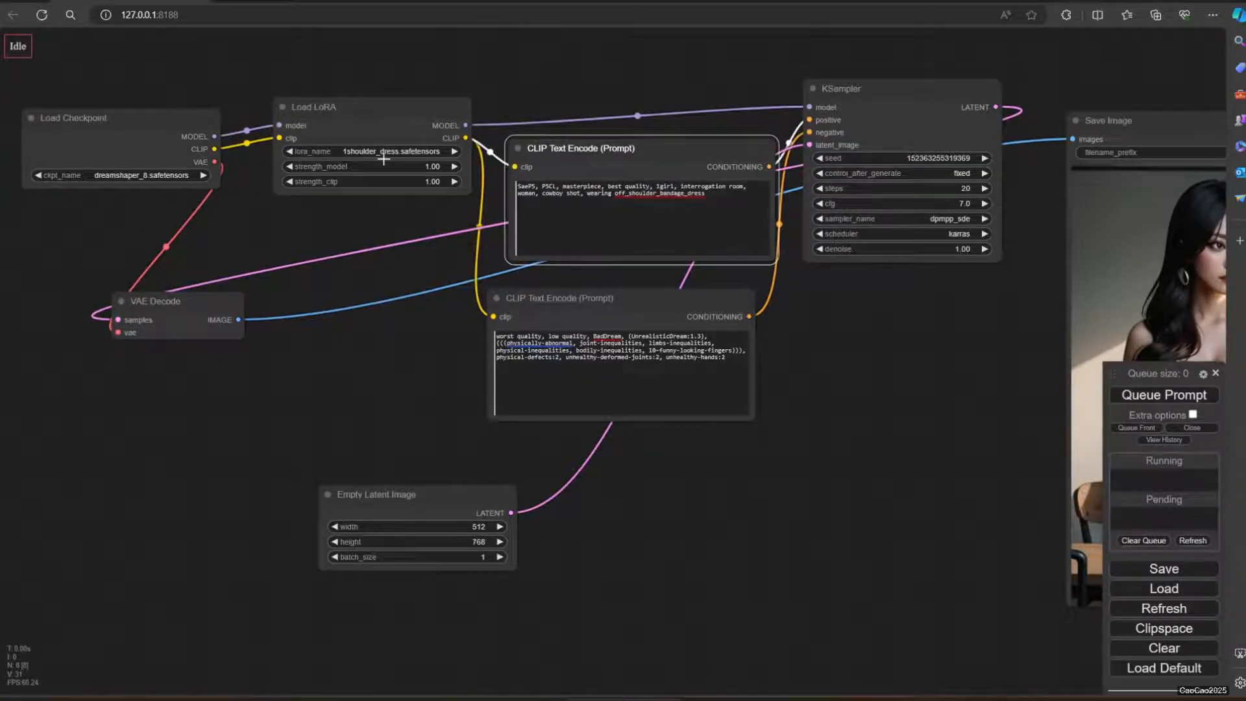
double_click(365, 166)
type("0.")
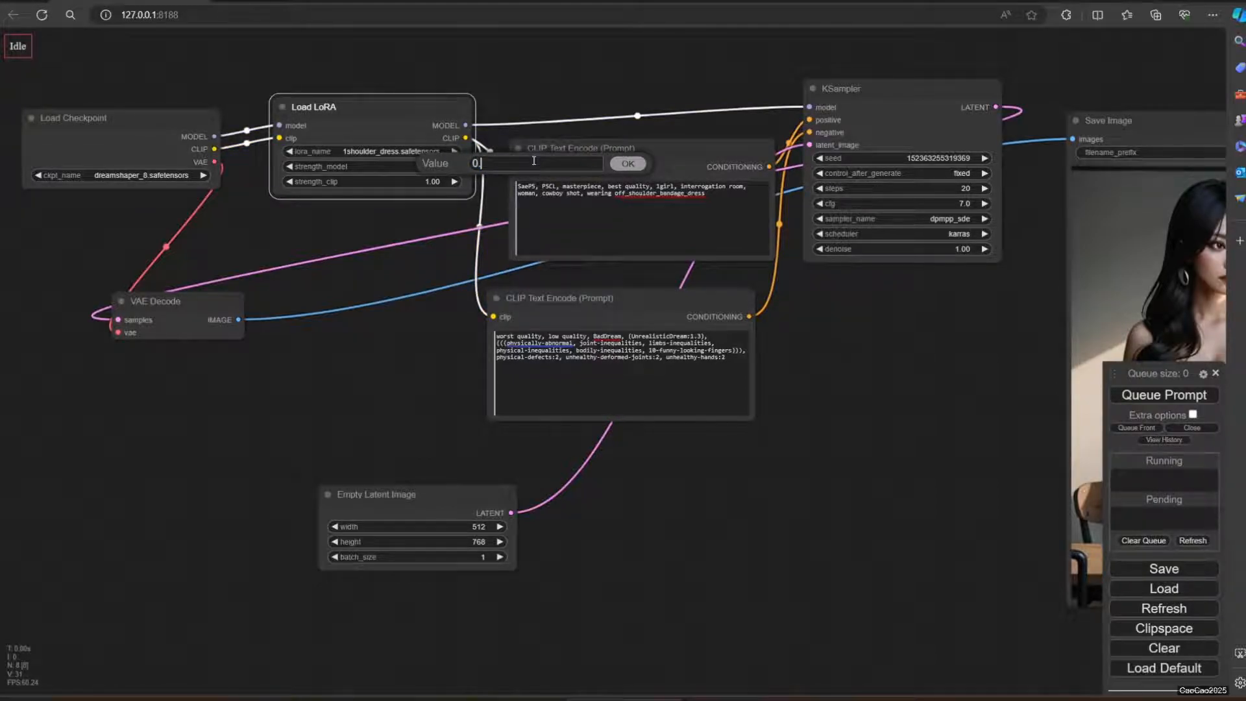
left_click(627, 162)
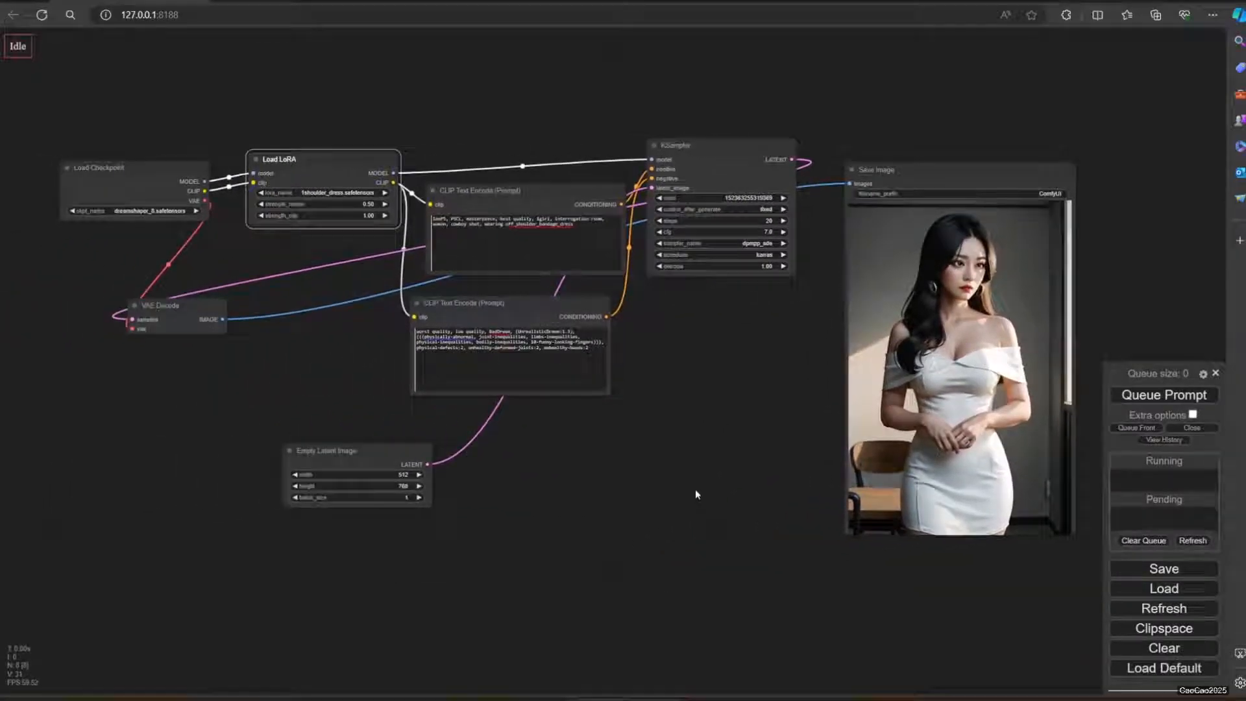
Queue a generation with the shoulder-dress LoRA at 0.50 model strength.
left_click(1162, 395)
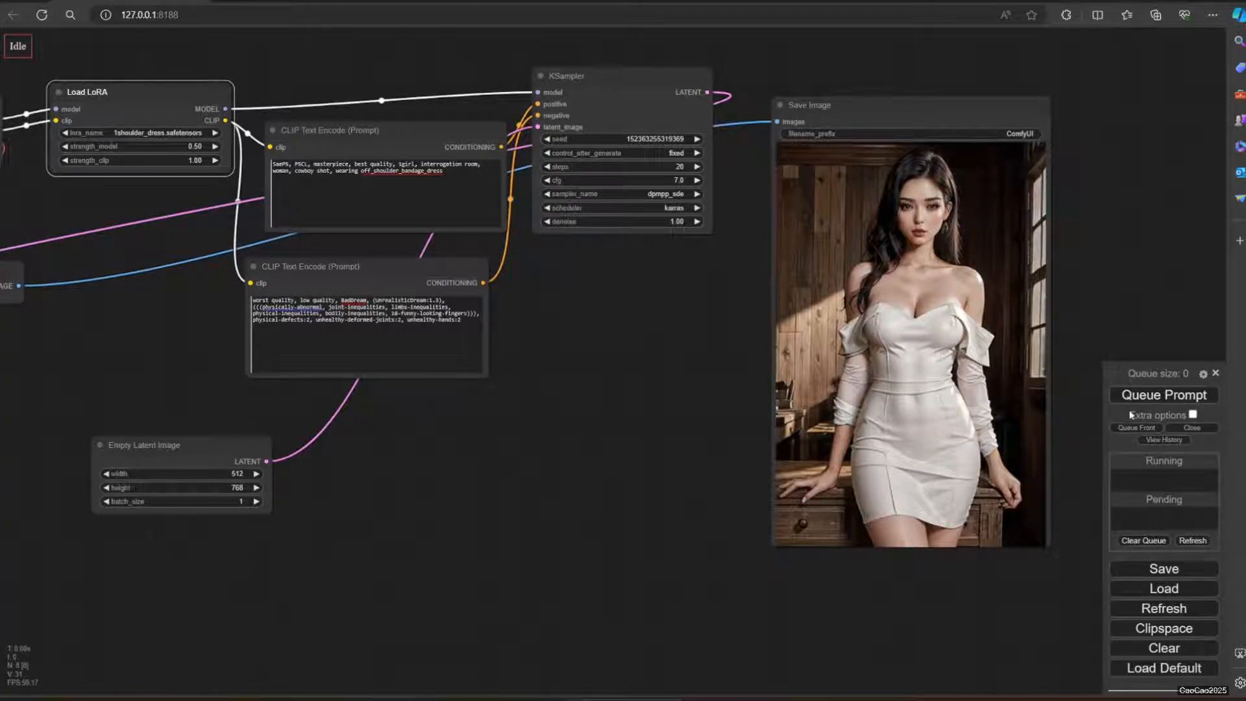
mouse_move(482, 483)
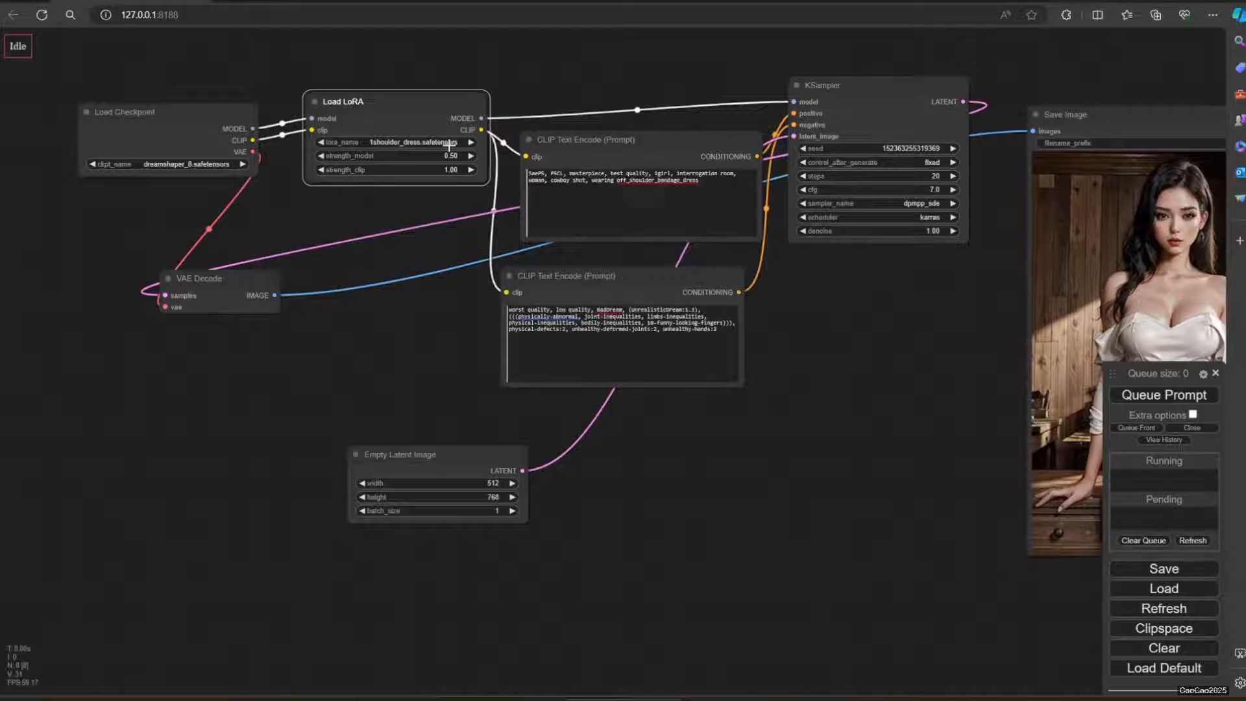
Swap the LoRA to SaeP5.safetensors at strength 1.0 and generate a black-dress portrait.
left_click(395, 141)
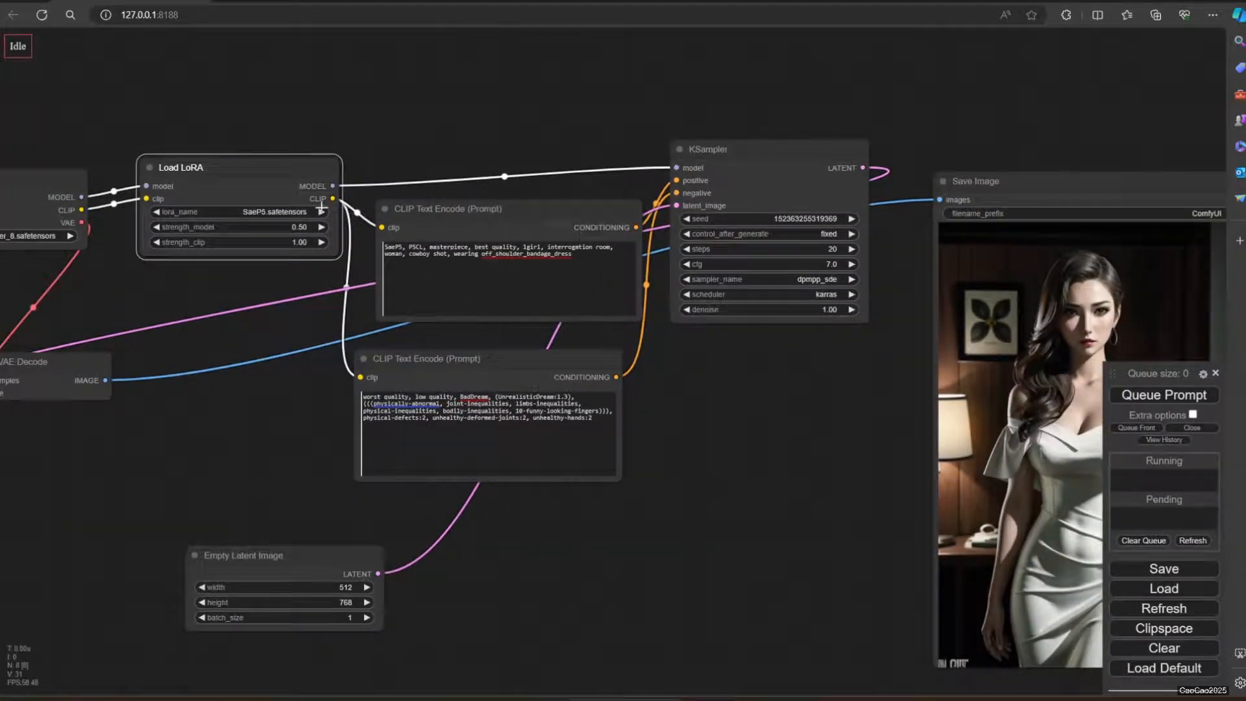
double_click(238, 227)
type("1")
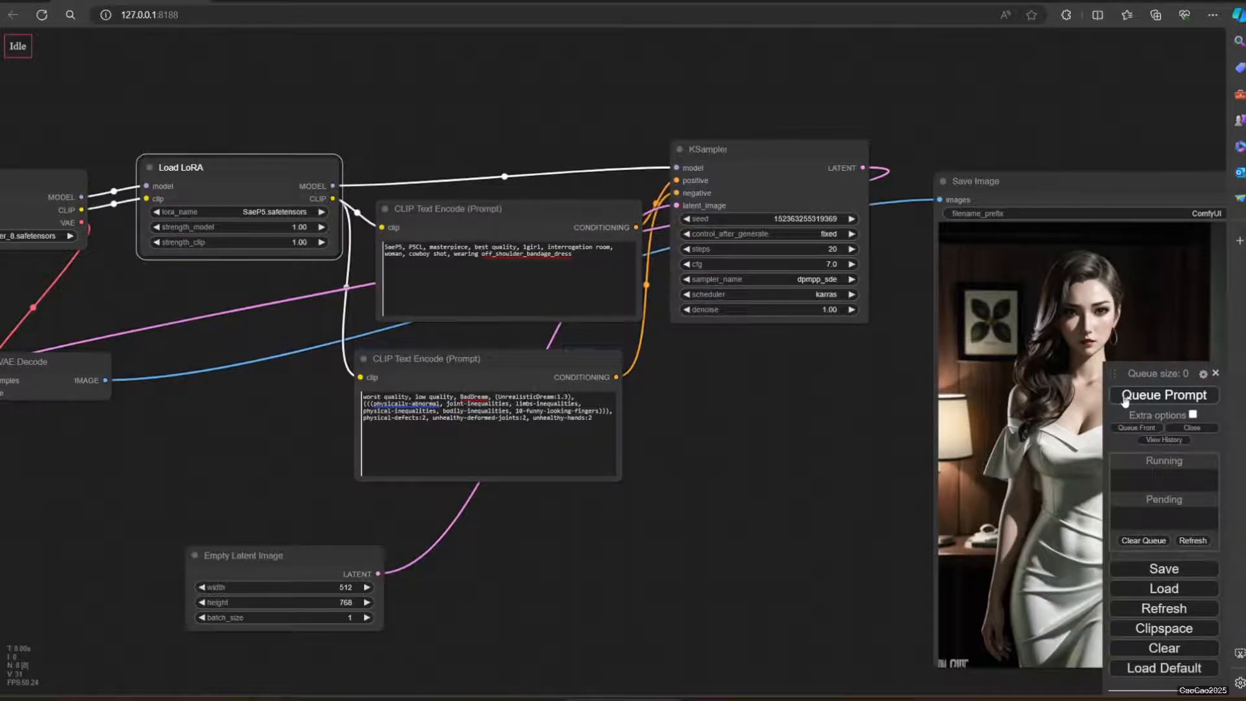
left_click(1164, 395)
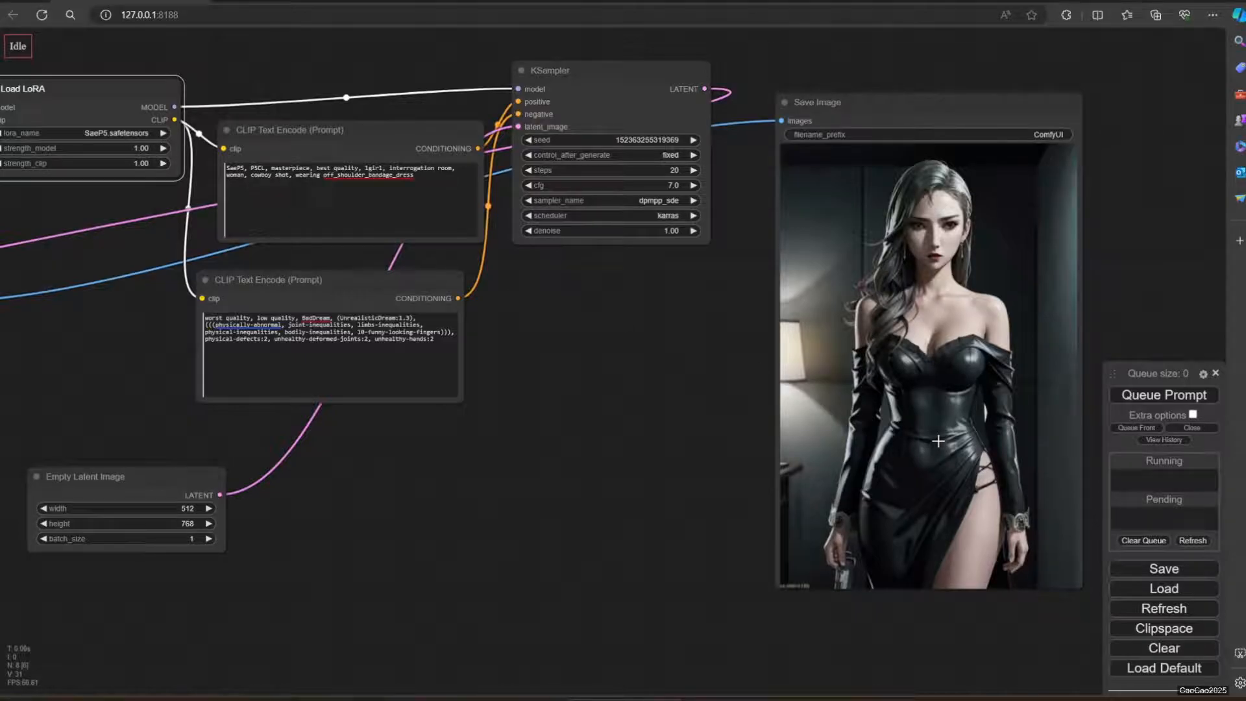
mouse_move(599, 475)
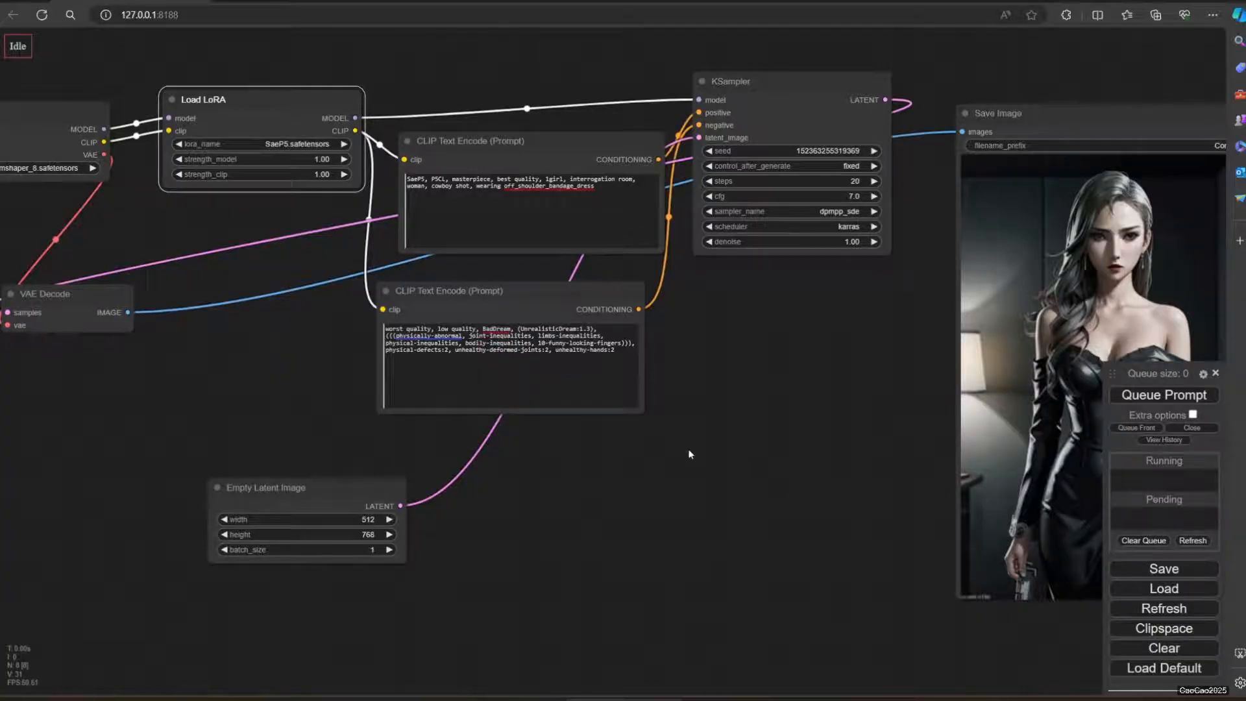
mouse_move(724, 488)
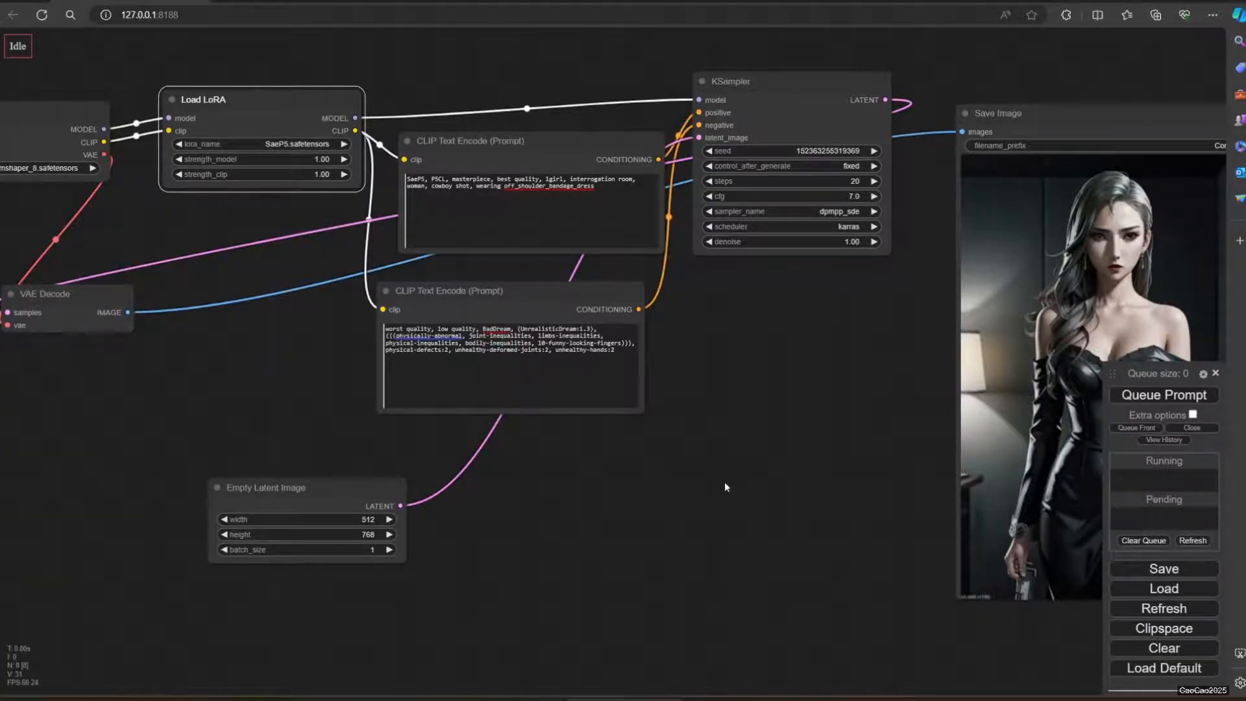
mouse_move(735, 450)
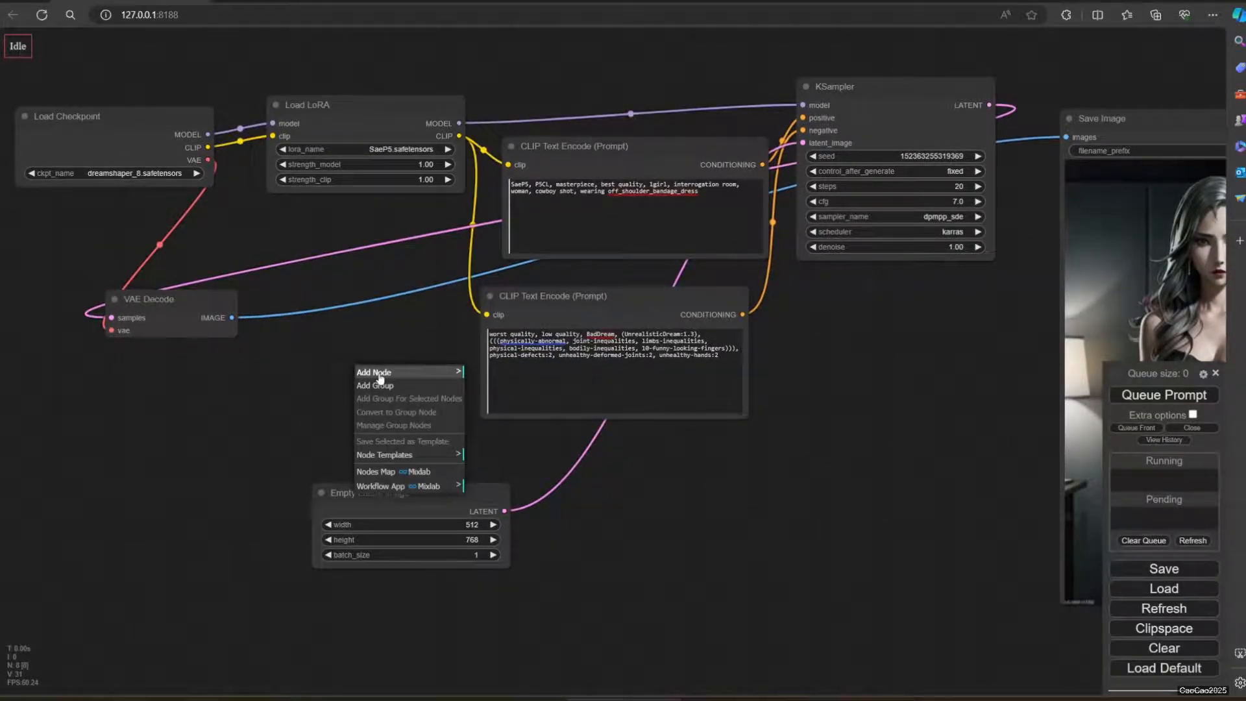
Clone the Load LoRA node and give the copy 0.50 model strength.
left_click(374, 372)
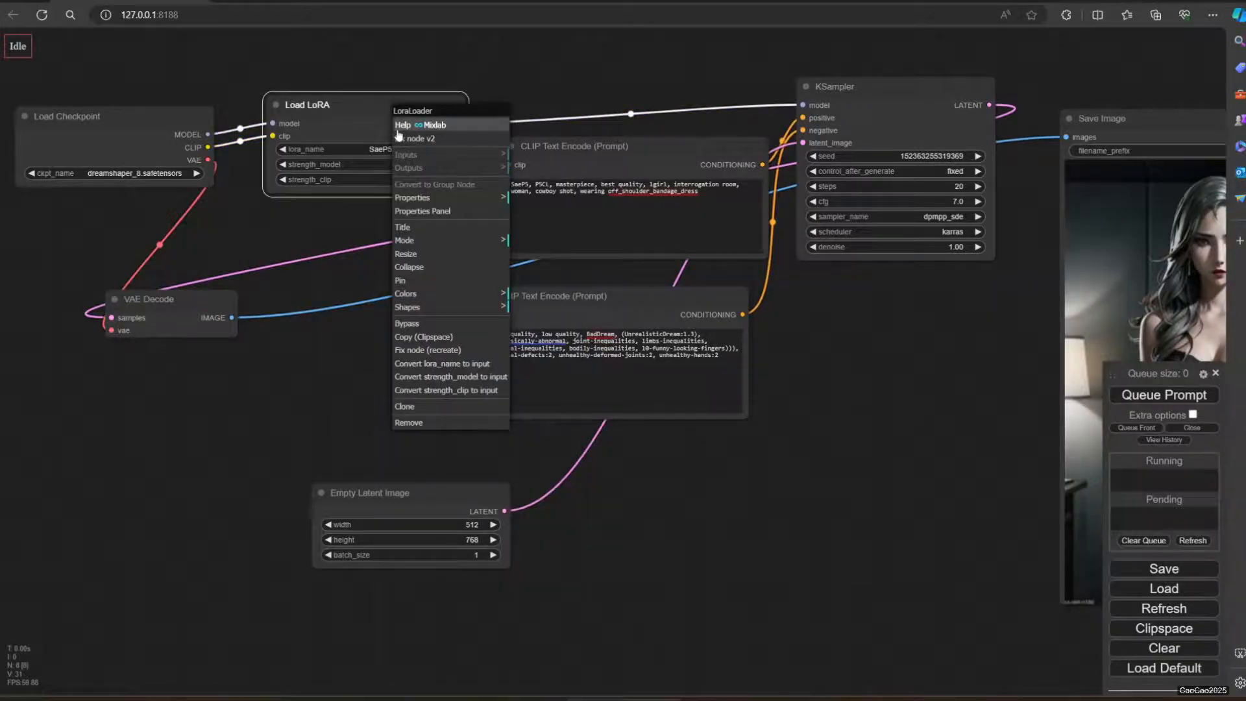
left_click(410, 403)
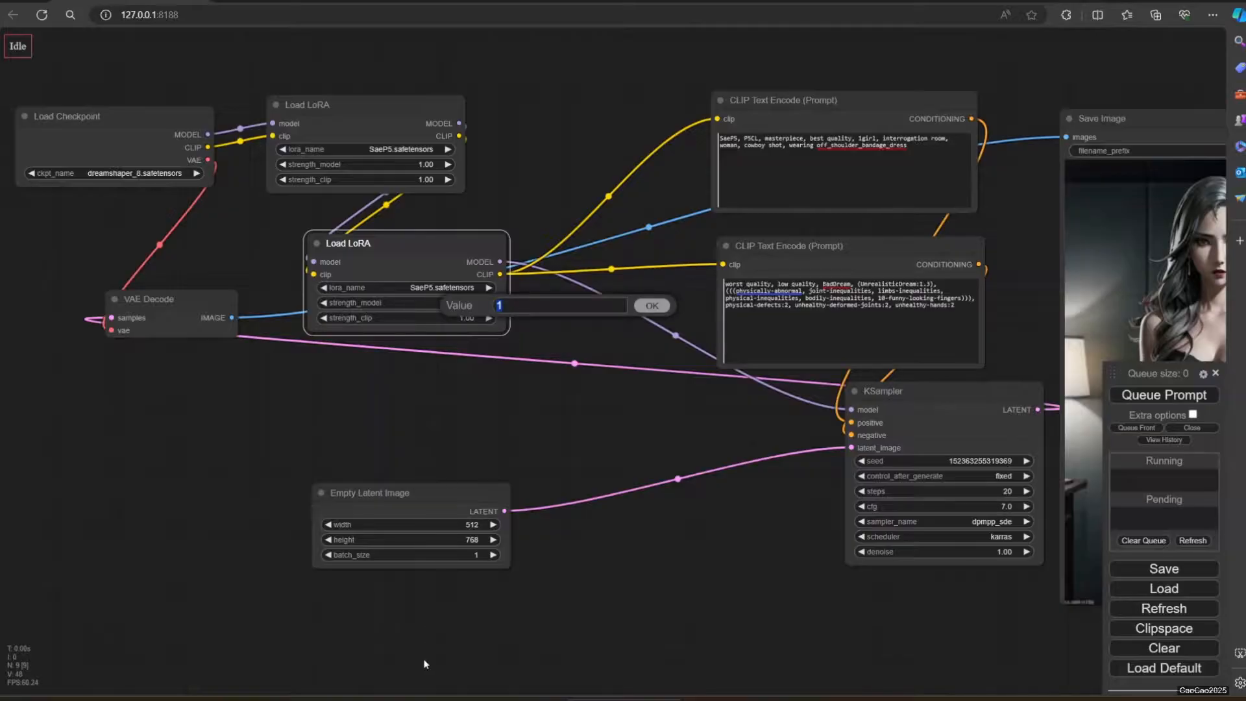
left_click(650, 305)
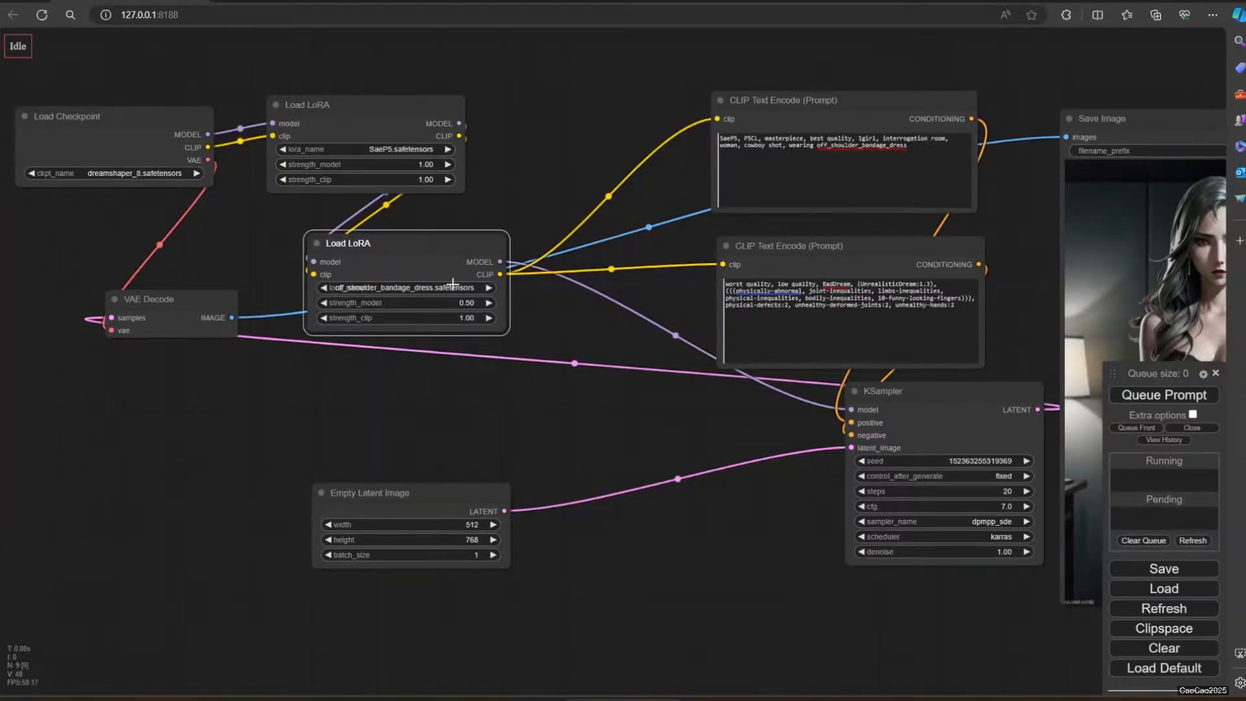
mouse_move(710, 444)
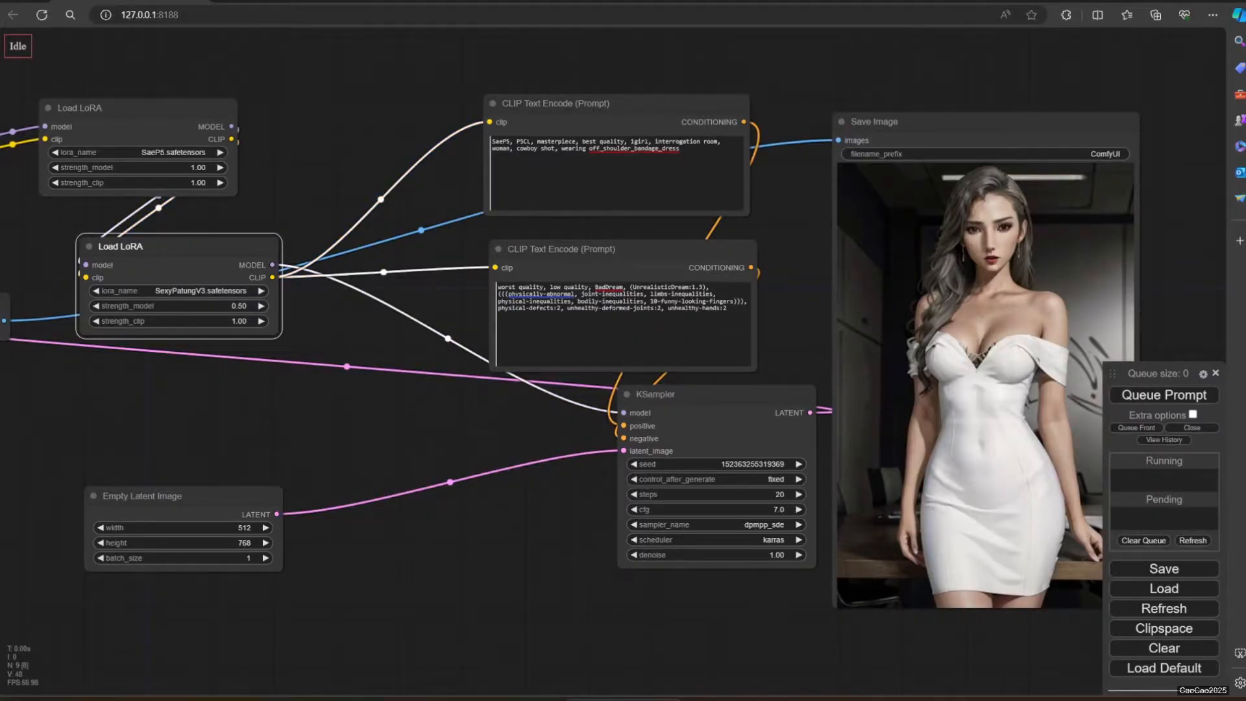
Queue a generation using both chained LoRAs for a patterned brown strapless dress.
left_click(1164, 395)
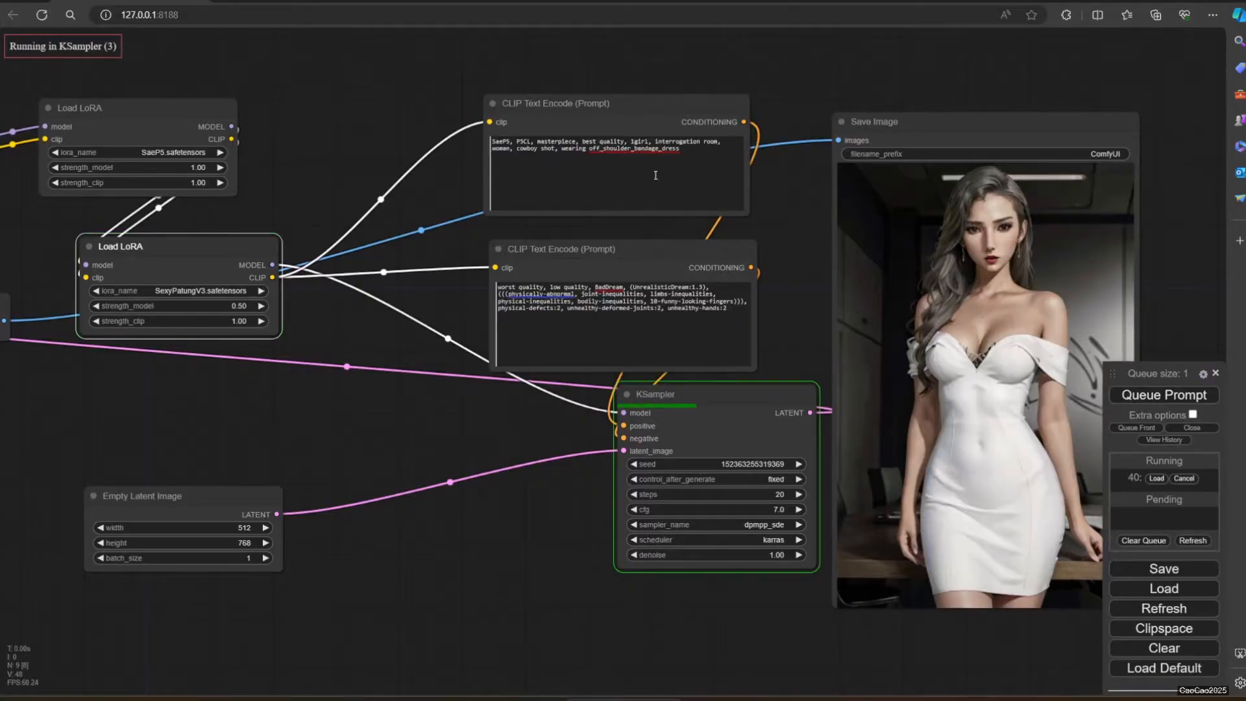
mouse_move(825, 332)
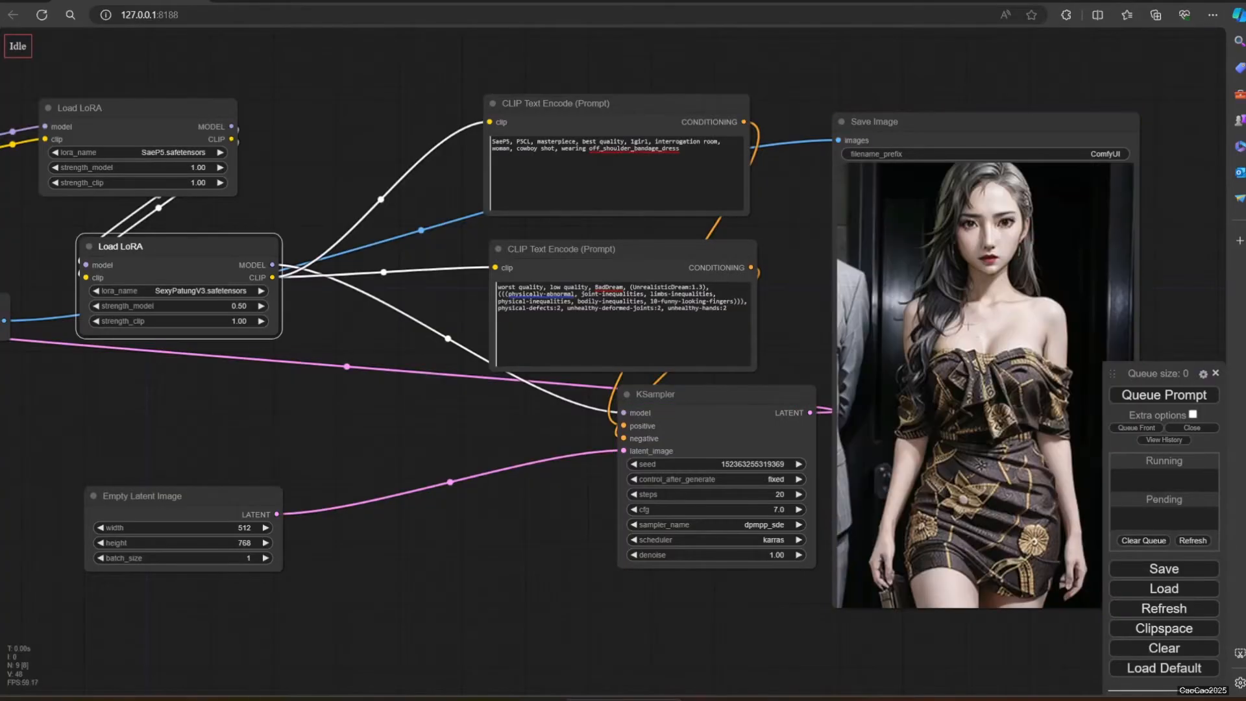
mouse_move(982, 484)
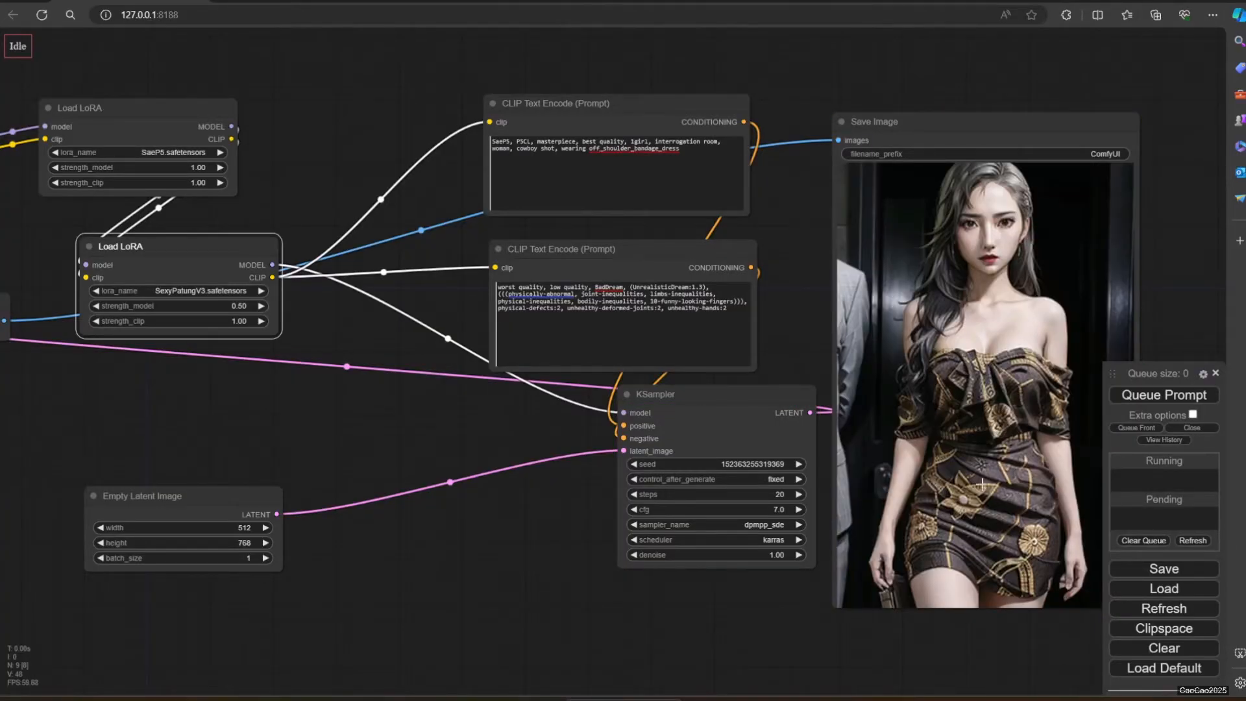